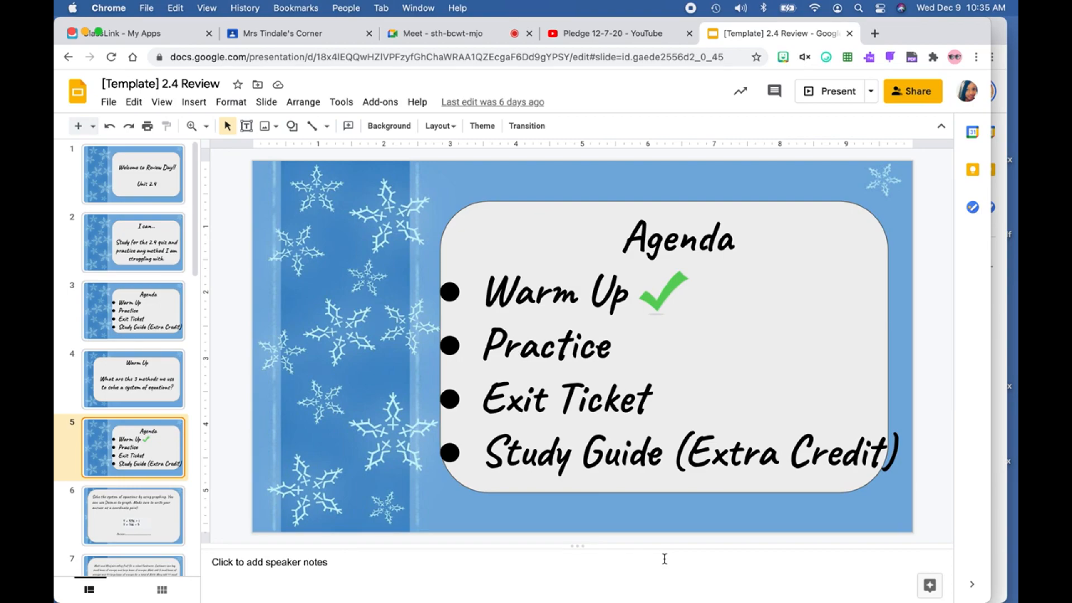
mouse_move(429, 506)
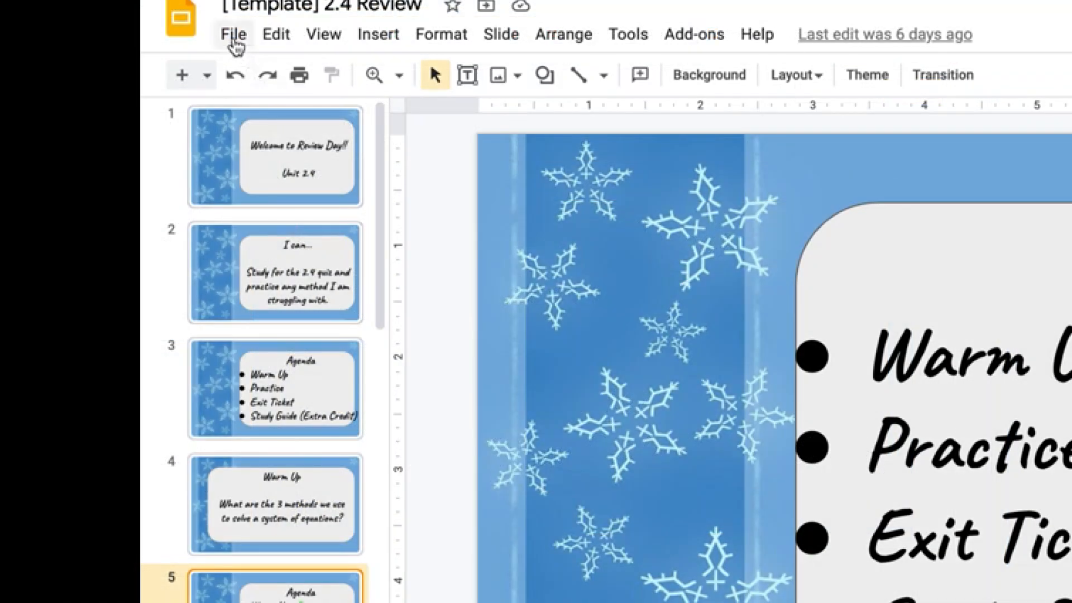
Download the 2.4 Review deck from Google Slides as a .pptx file
click(232, 34)
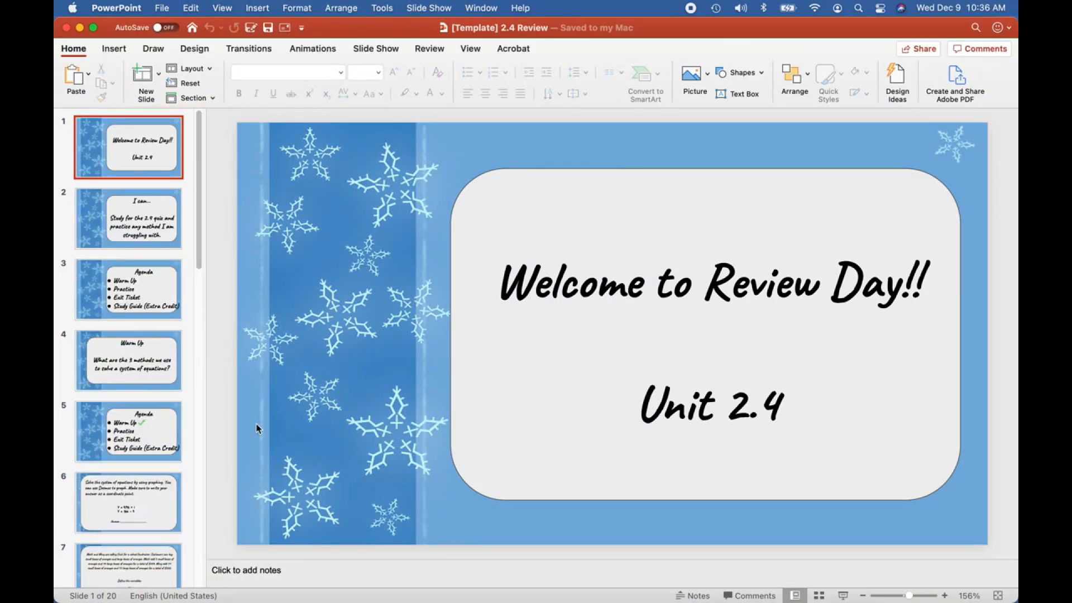
mouse_move(267, 424)
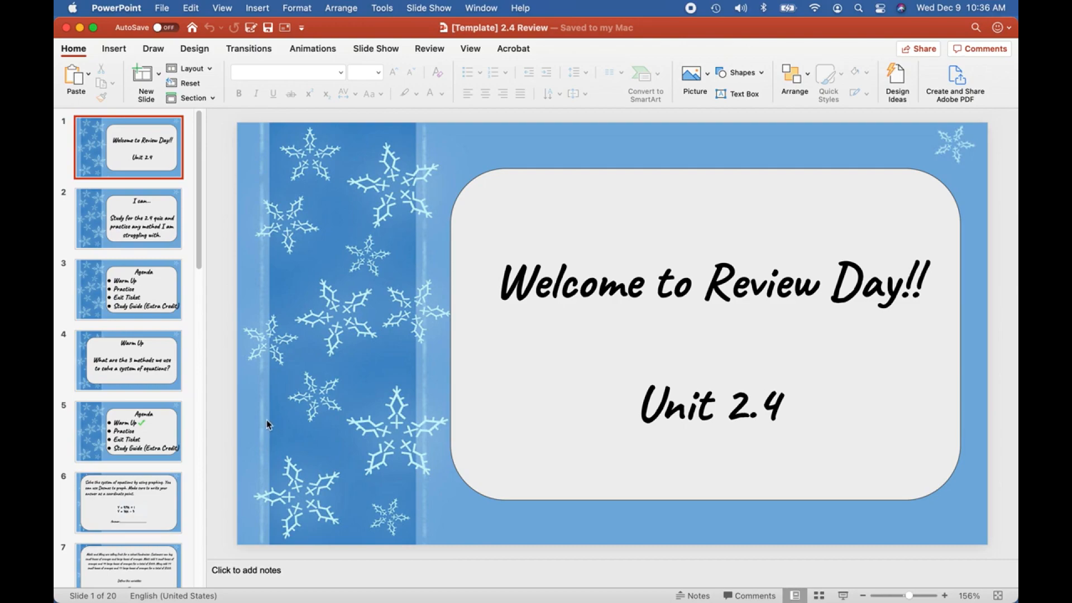
mouse_move(182, 155)
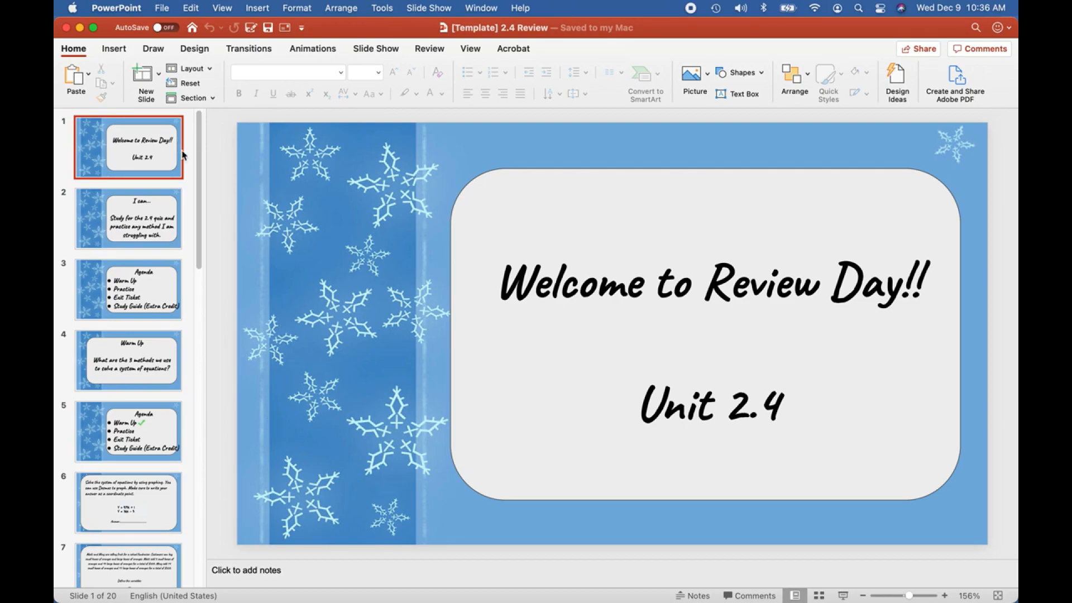
mouse_move(173, 54)
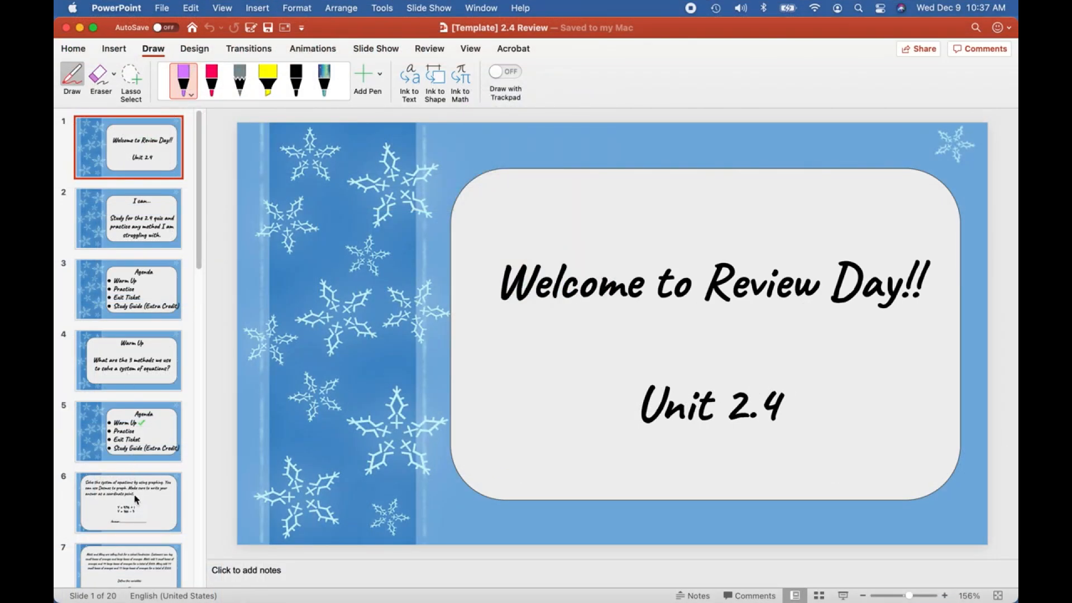
Handwrite (3,1) in pink ink on slide 6's answer line, then move to the fundraiser slide
click(127, 502)
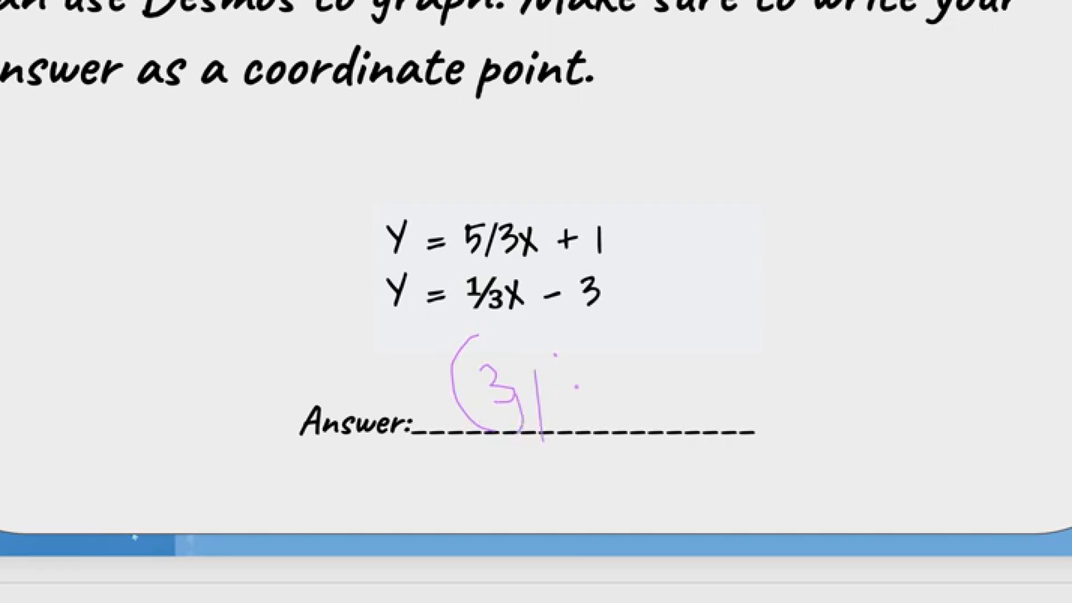
drag(560, 355, 580, 410)
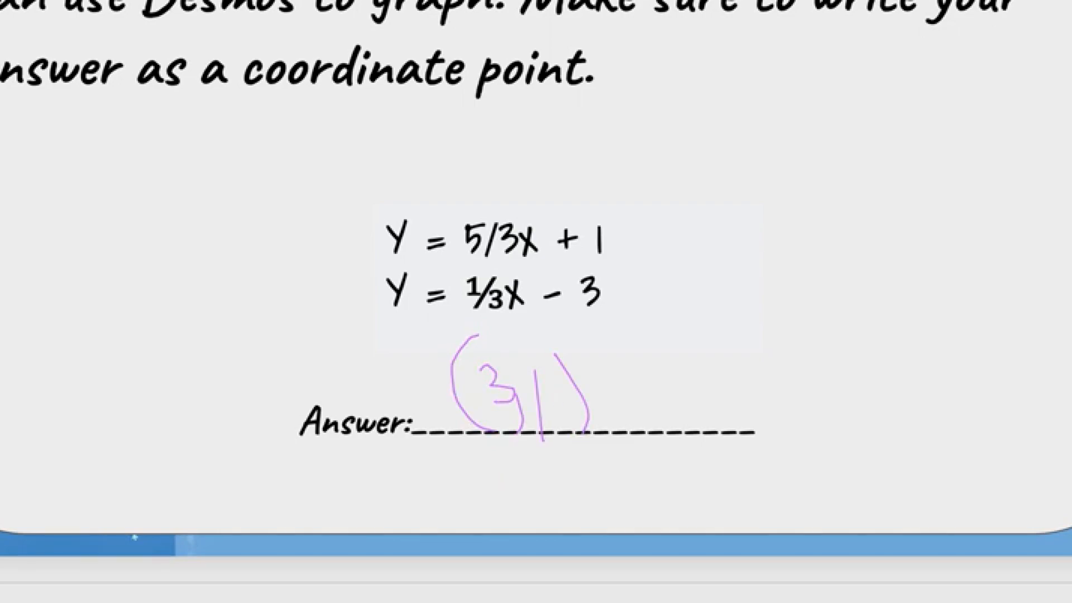
click(127, 392)
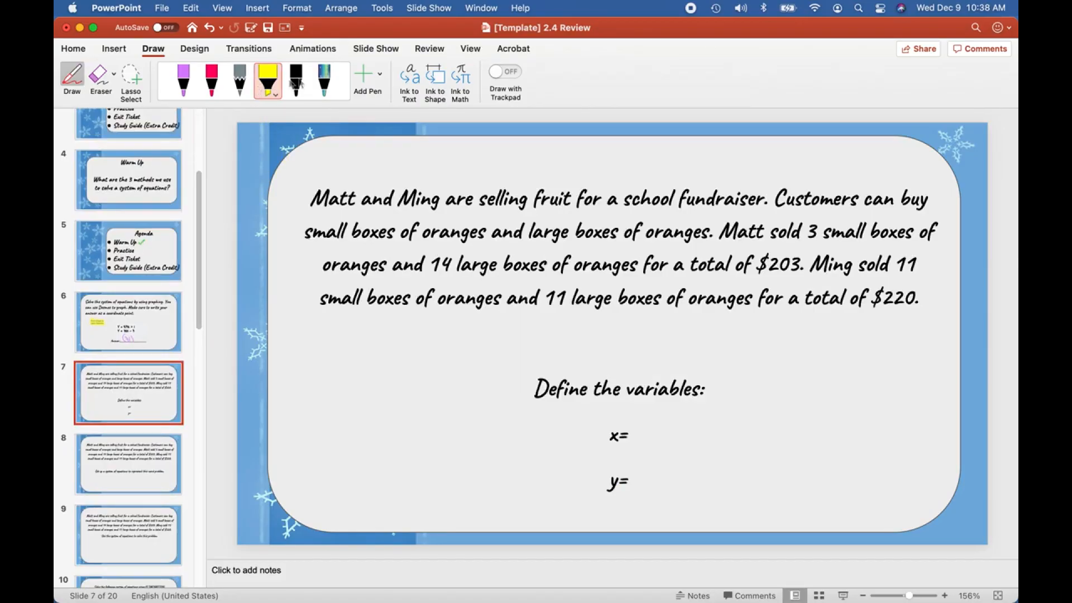
With the galaxy pen, underline Matt's sales sentence and write the worked equations ending in y = 3
click(324, 81)
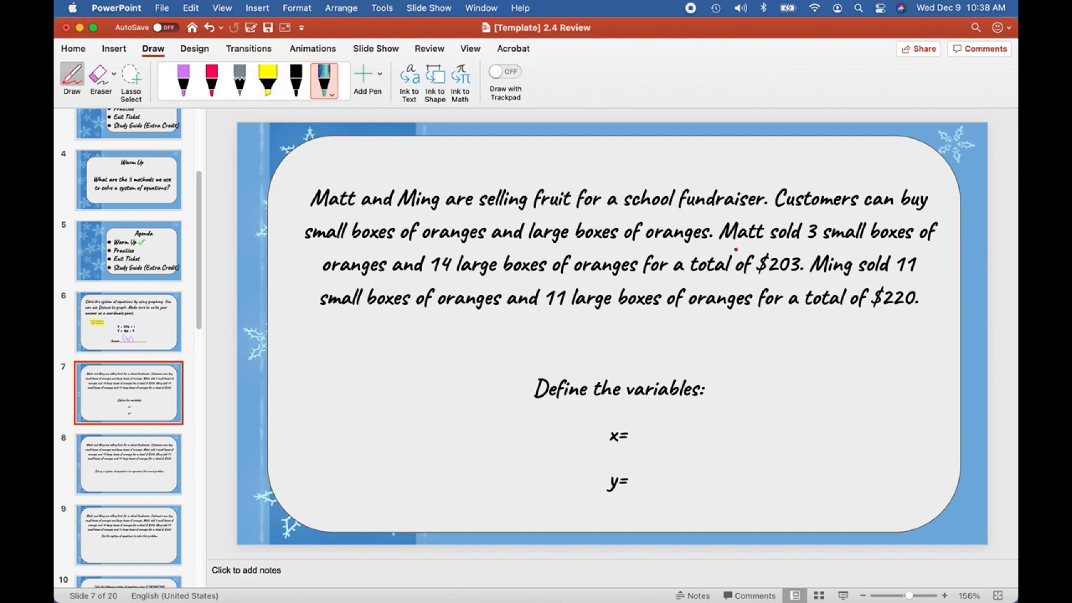
drag(714, 247, 869, 251)
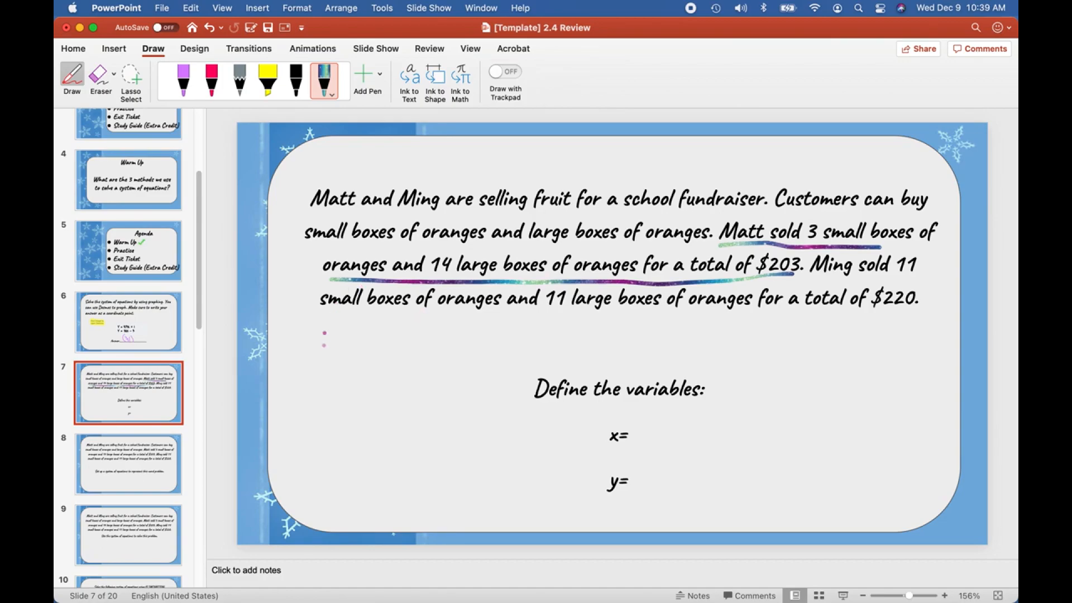
drag(334, 348, 505, 526)
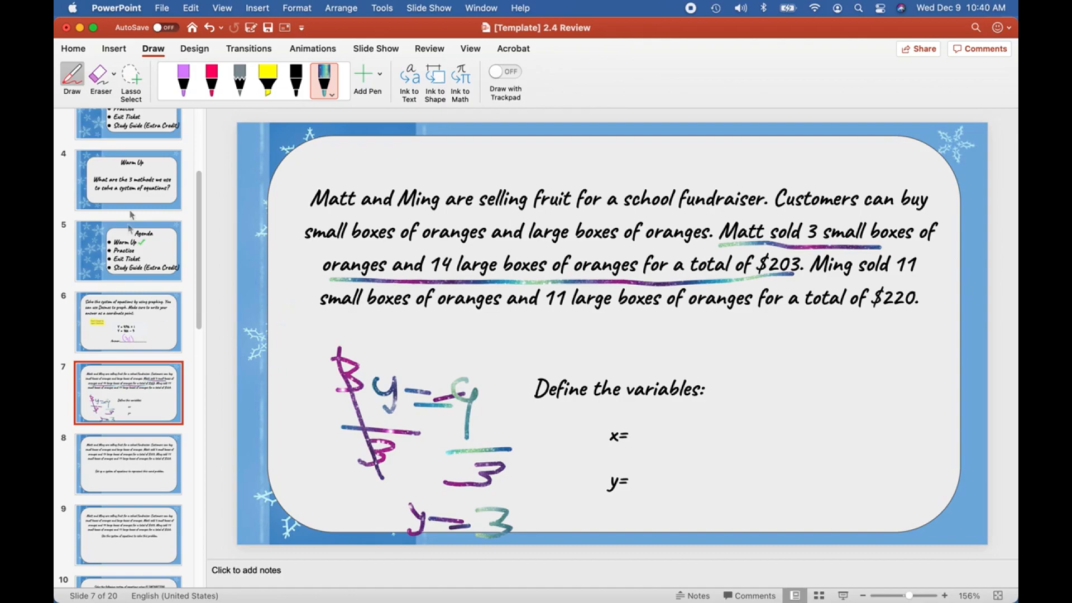
Export the annotated deck as a PDF into the Downloads folder
click(73, 48)
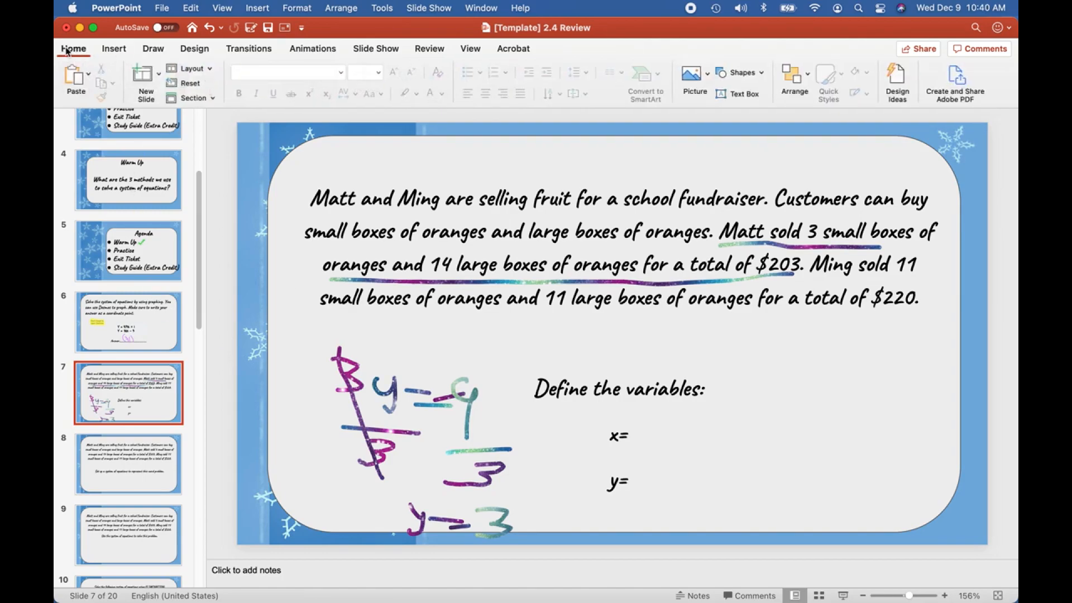
click(162, 7)
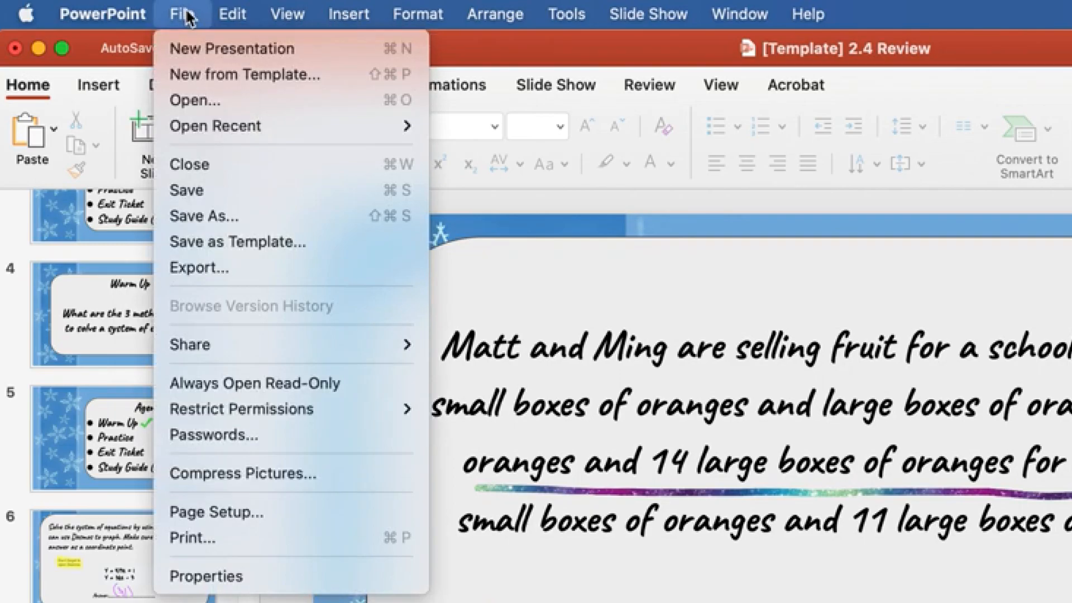
mouse_move(239, 241)
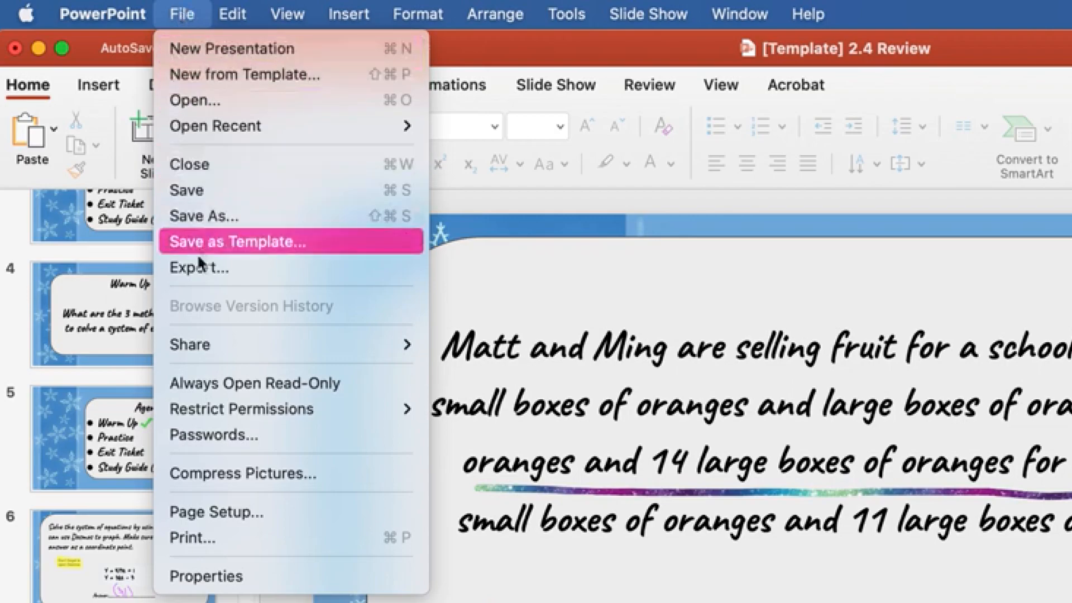
mouse_move(199, 267)
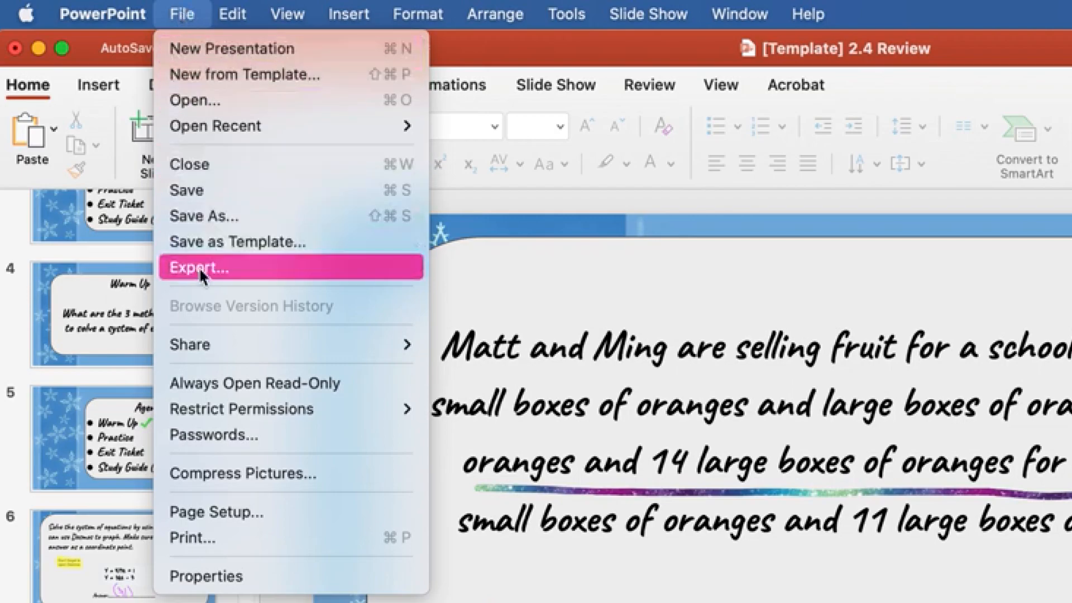
click(200, 267)
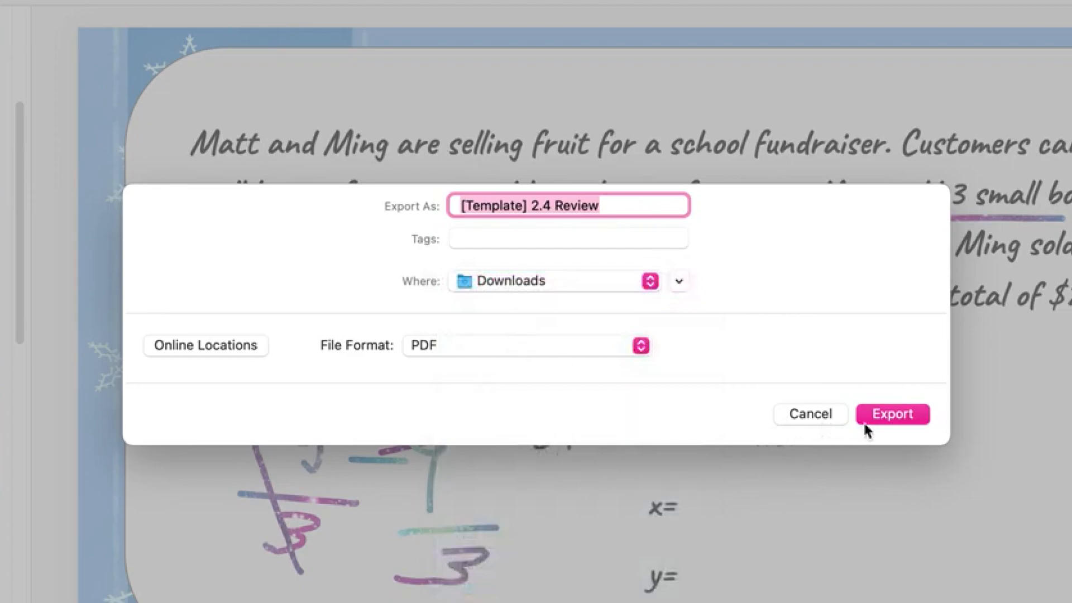
click(891, 413)
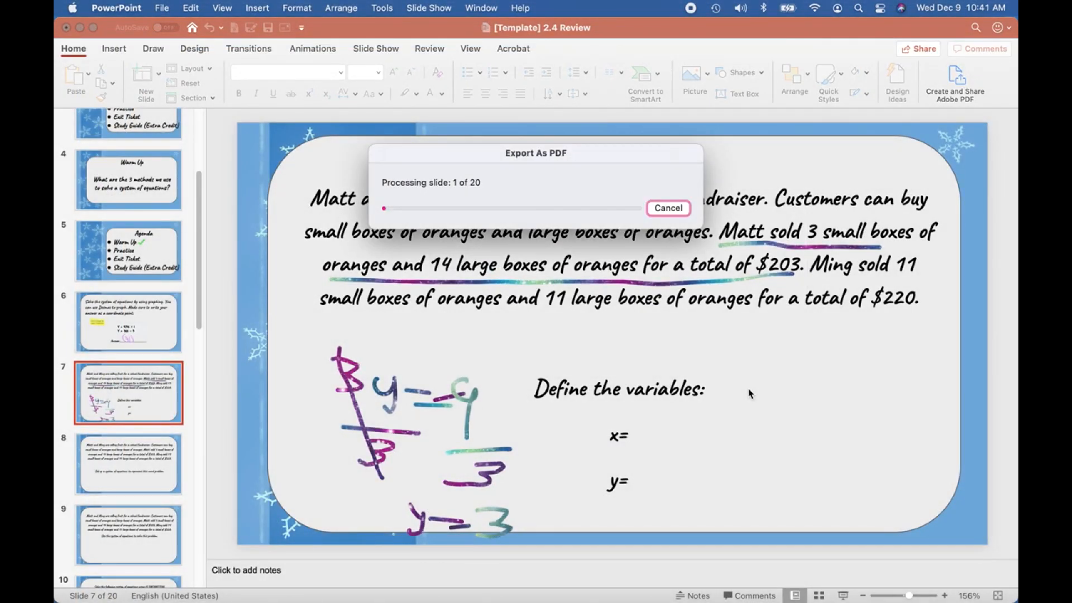